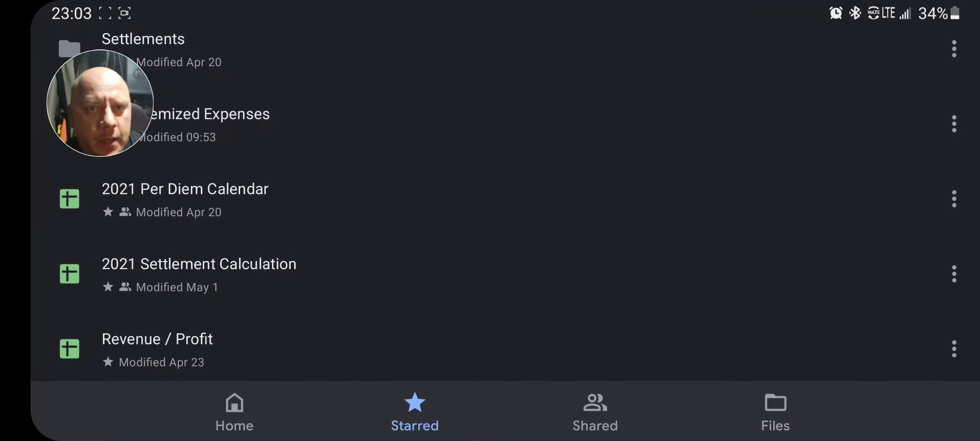
Step: Open the starred '2021 Settlement Calculation' file from Google Drive
click(198, 264)
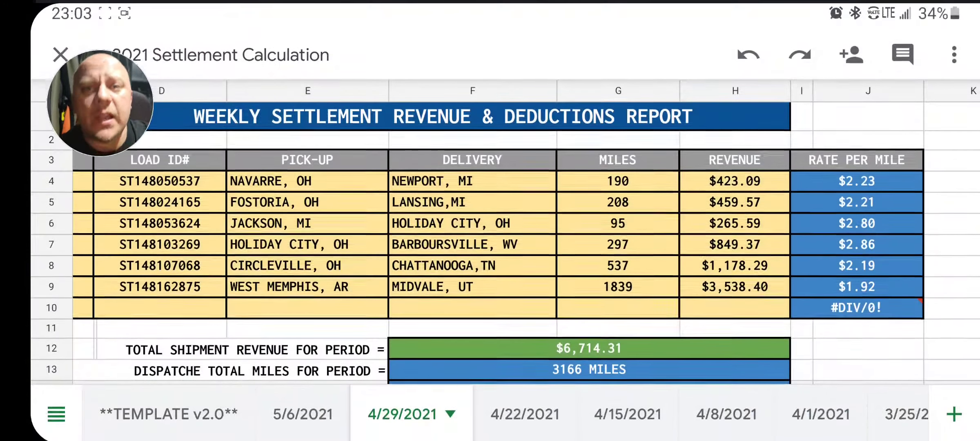
scroll(left, 3)
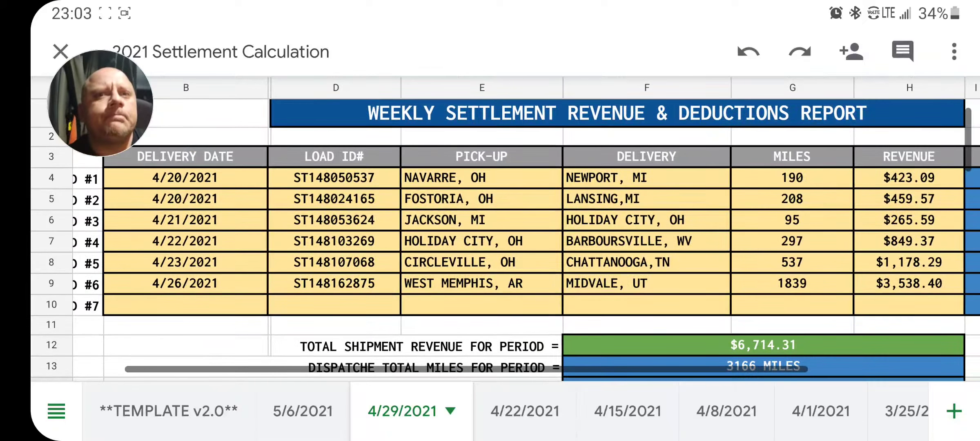
scroll(down, 3)
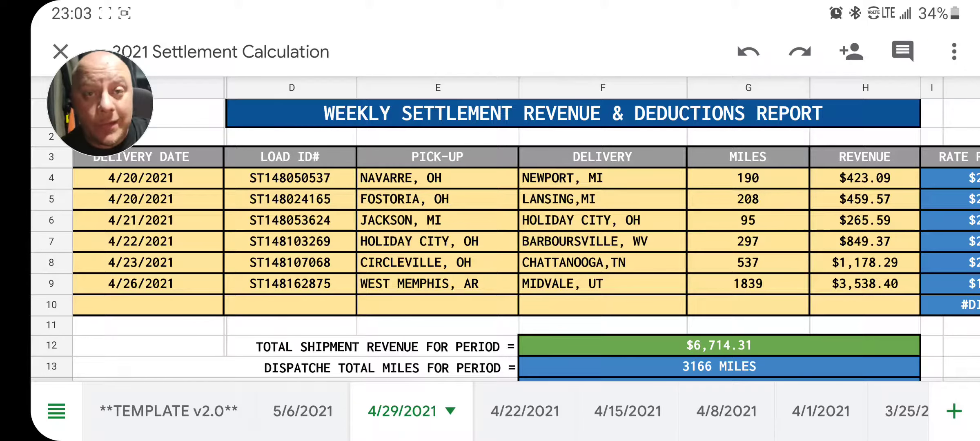
scroll(down, 3)
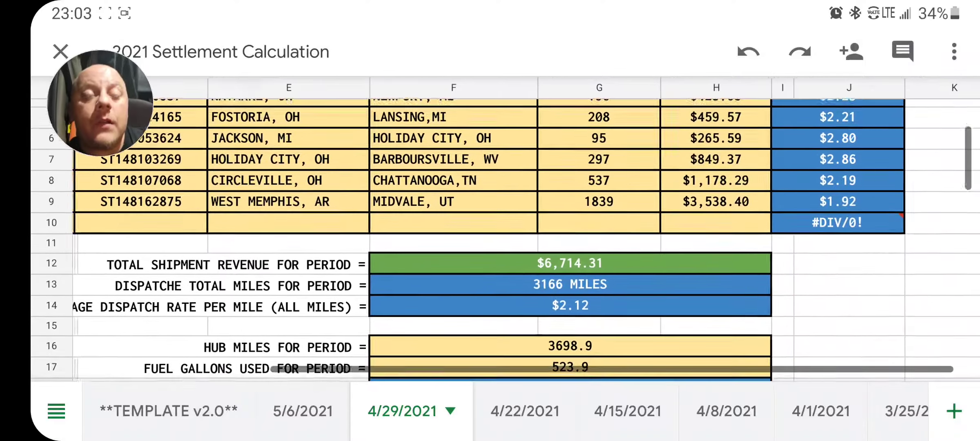
scroll(down, 3)
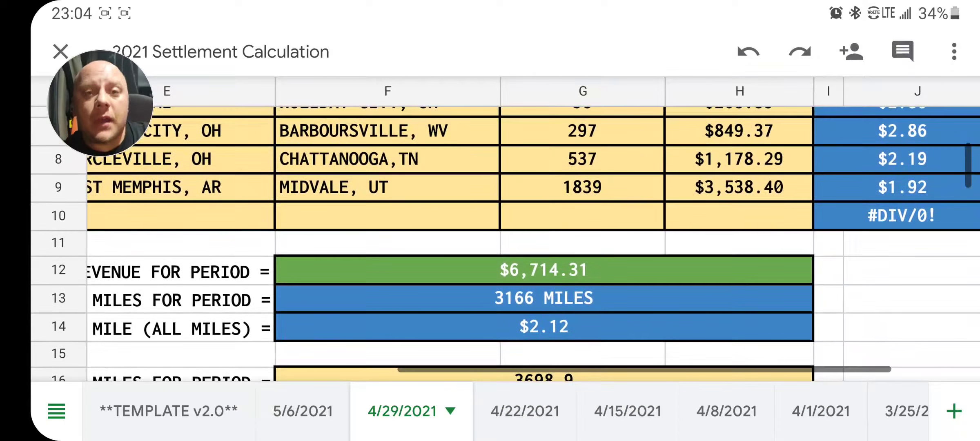
scroll(down, 3)
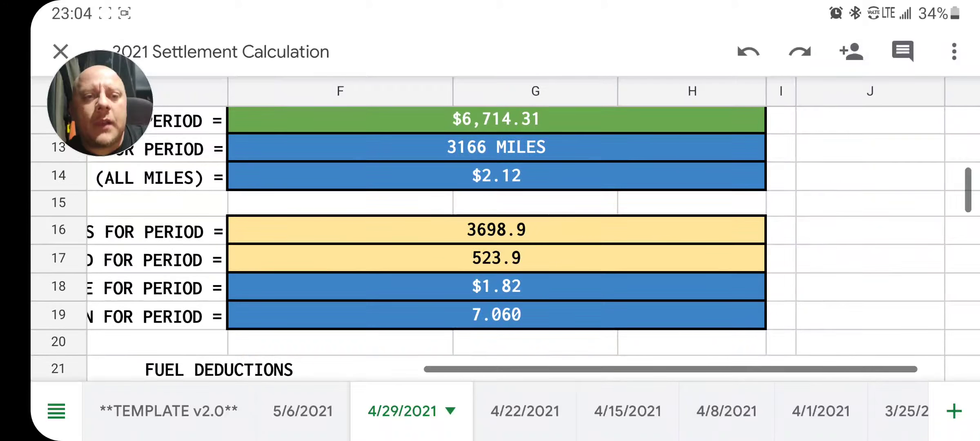
scroll(down, 3)
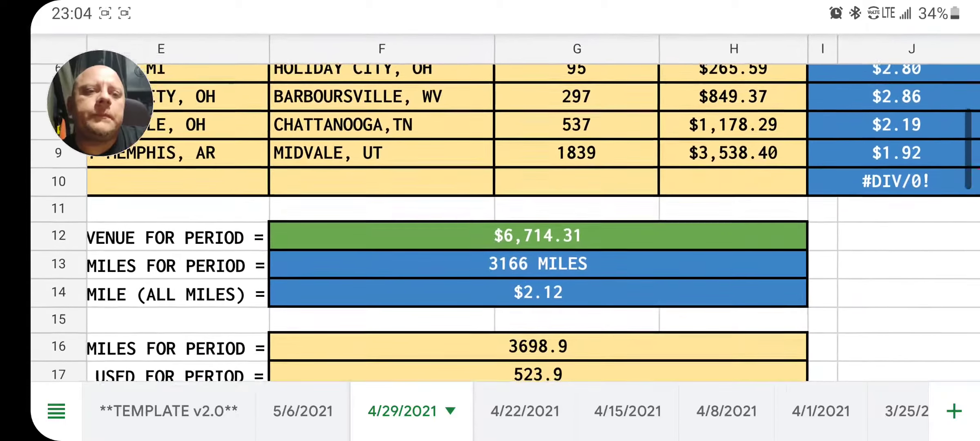
scroll(down, 3)
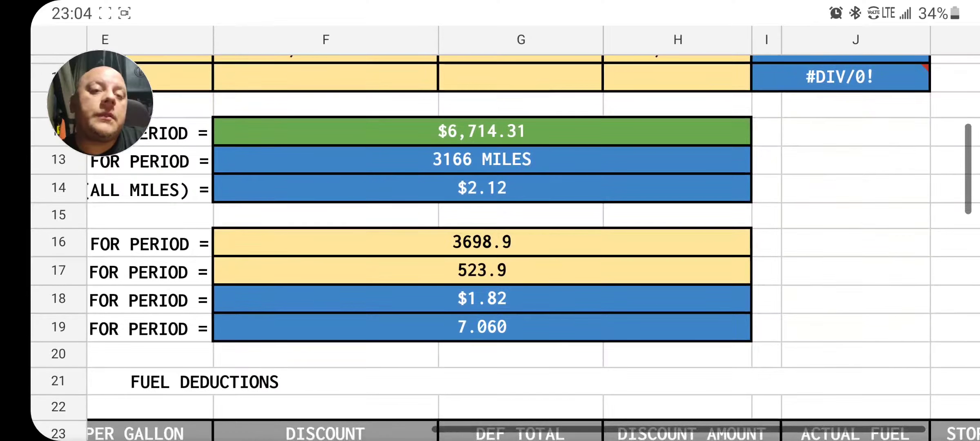
scroll(down, 3)
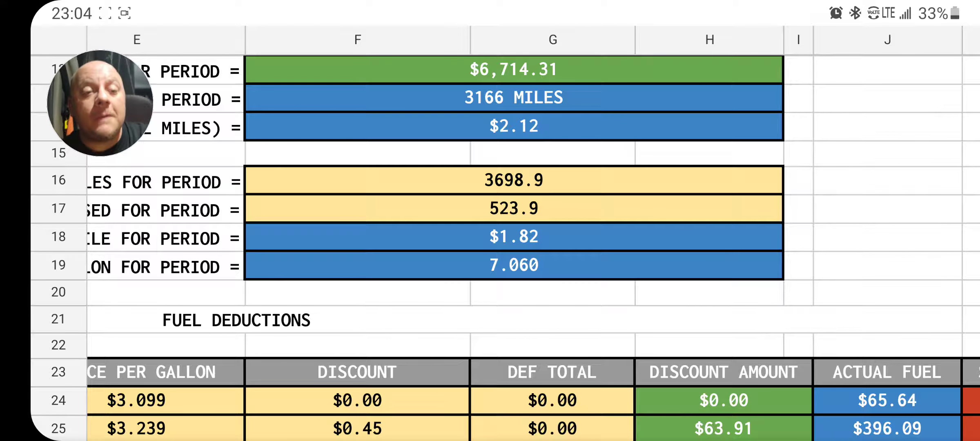
scroll(down, 3)
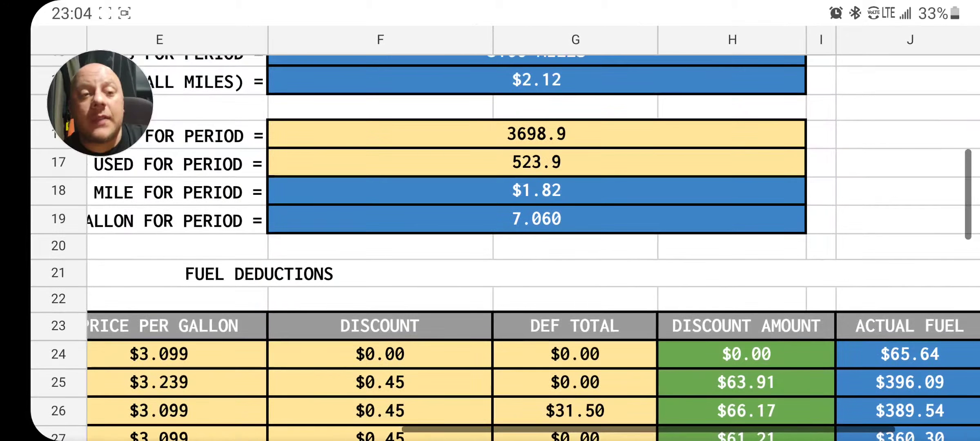
scroll(up, 3)
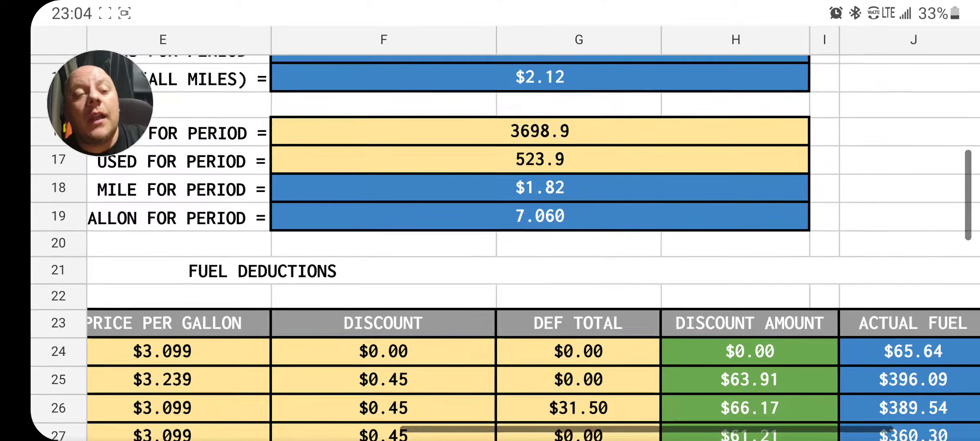
scroll(down, 3)
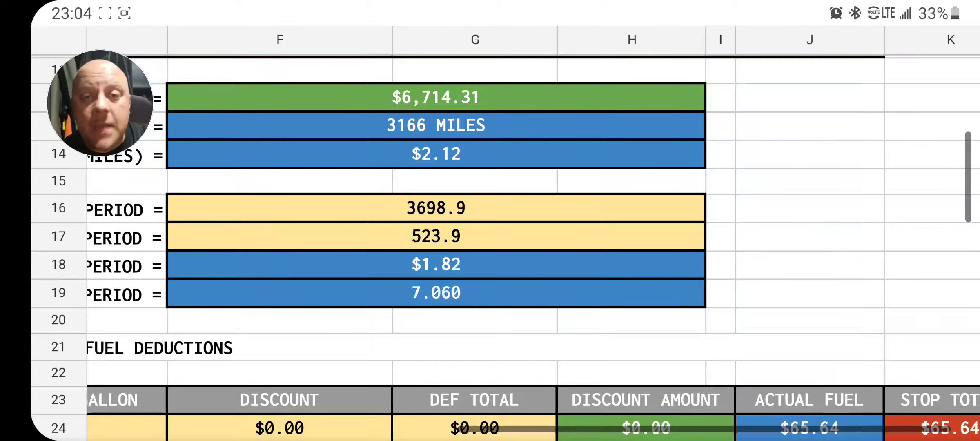
scroll(down, 3)
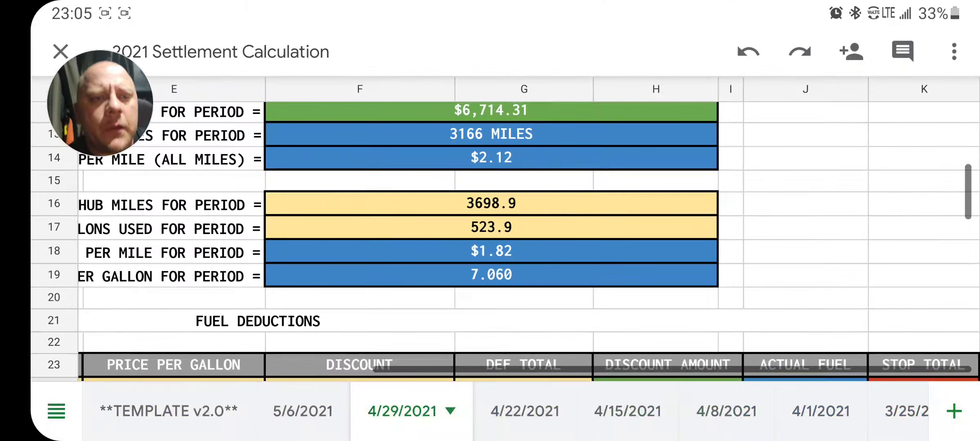
Step: Scroll down the 4/29/2021 sheet to the $2,863.43 gross business profit summary
scroll(down, 3)
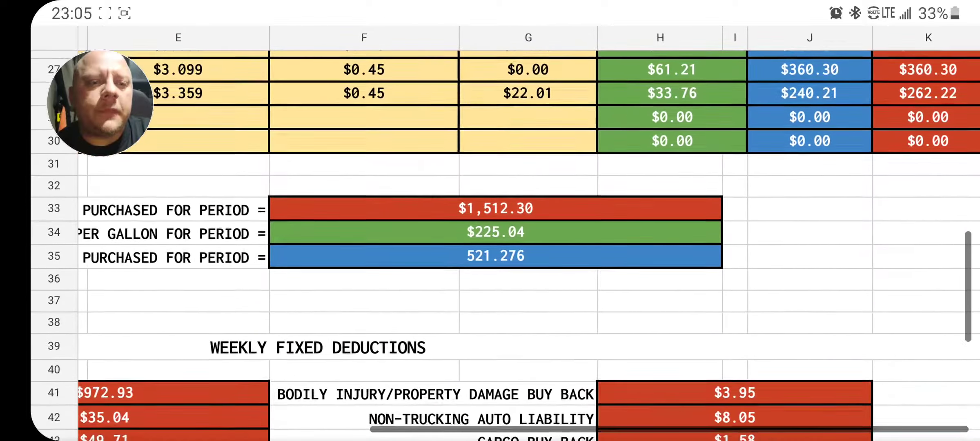
scroll(down, 3)
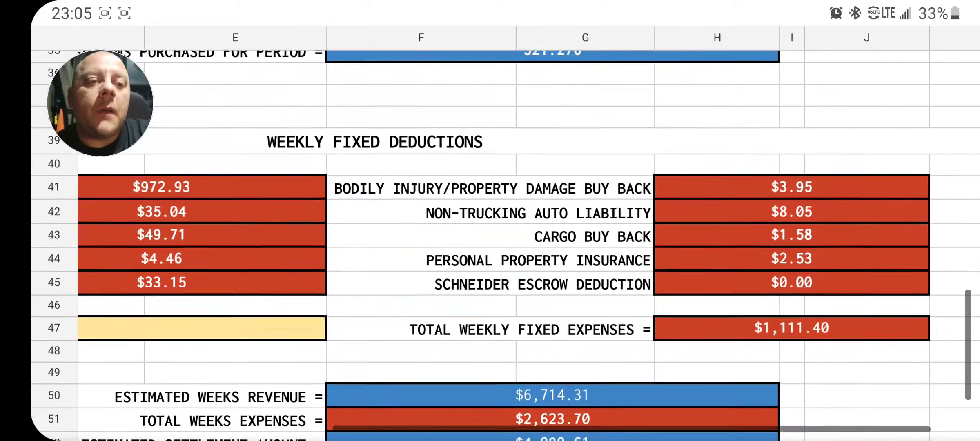
scroll(down, 3)
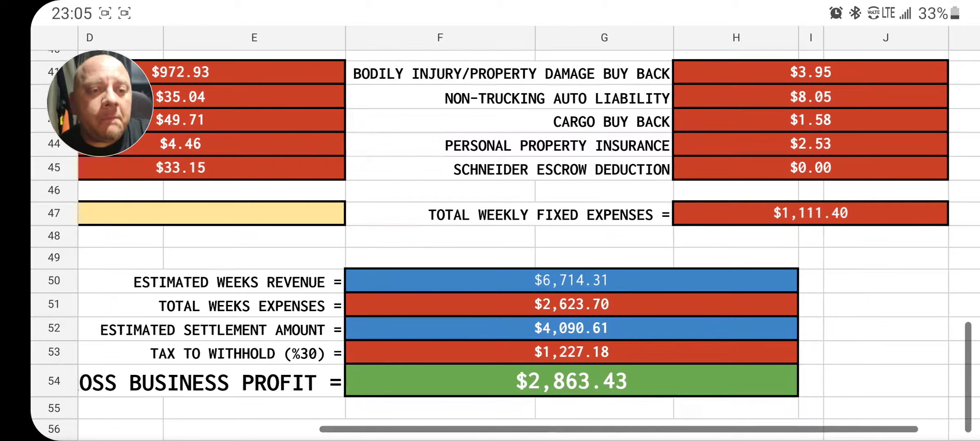
scroll(left, 3)
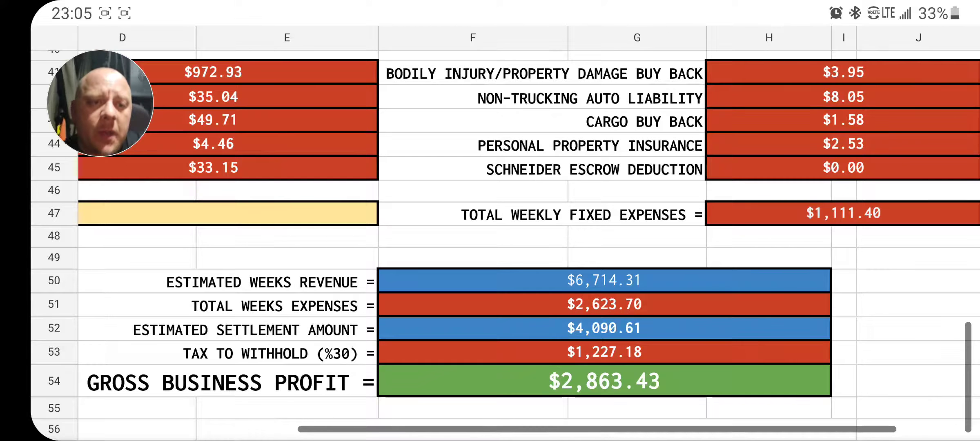
scroll(left, 3)
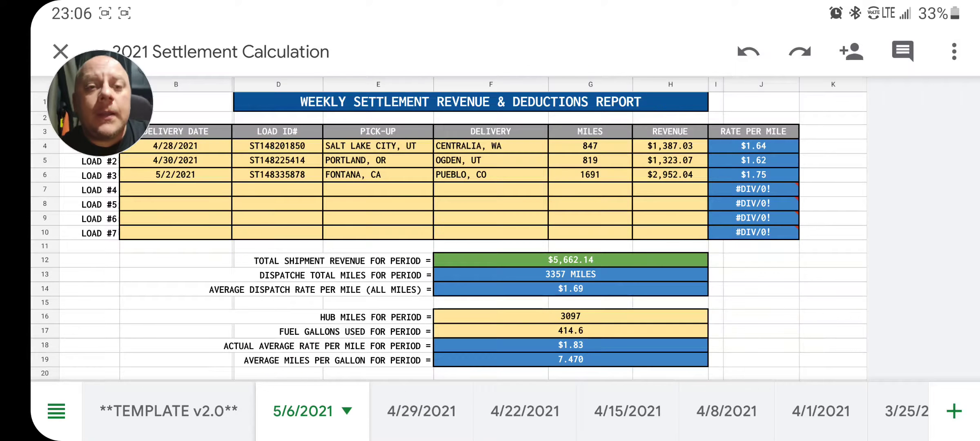
scroll(down, 3)
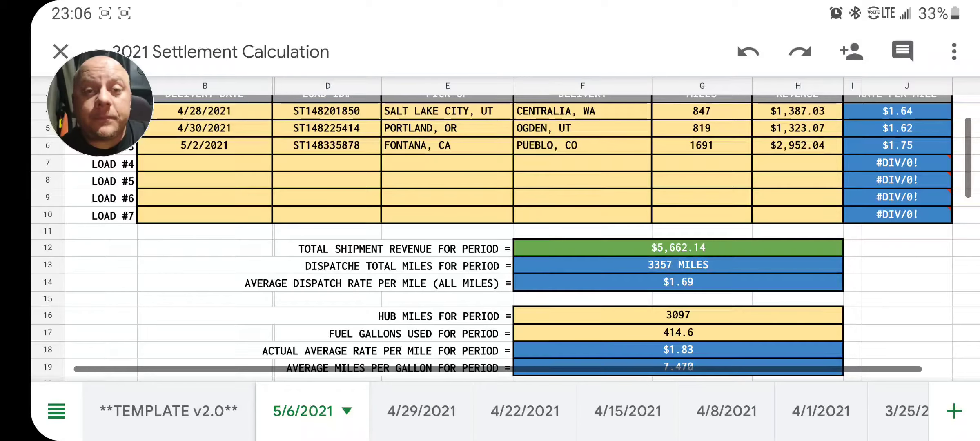
scroll(up, 3)
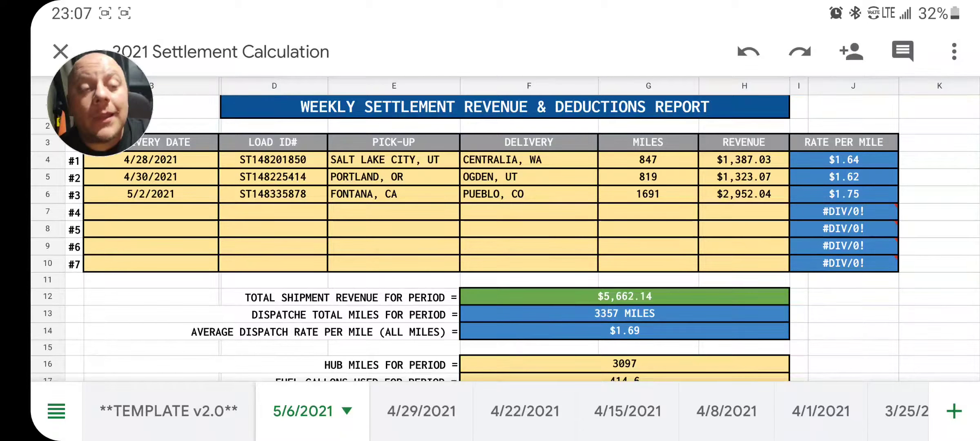
scroll(down, 3)
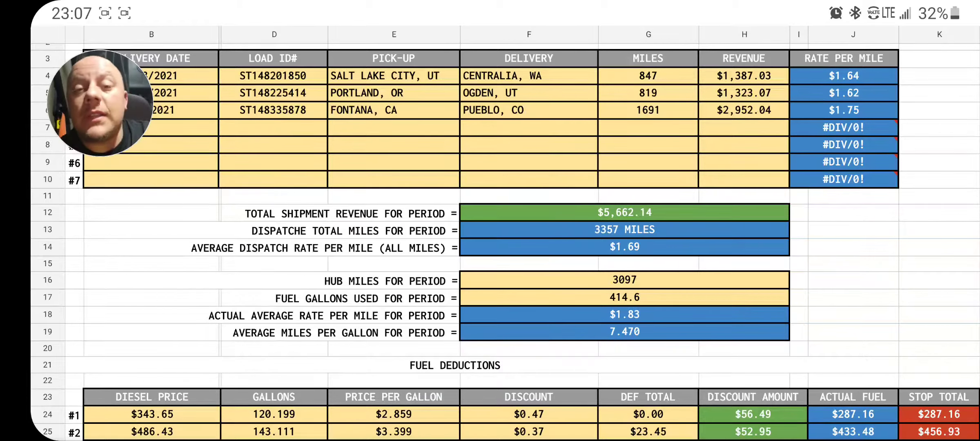
scroll(down, 3)
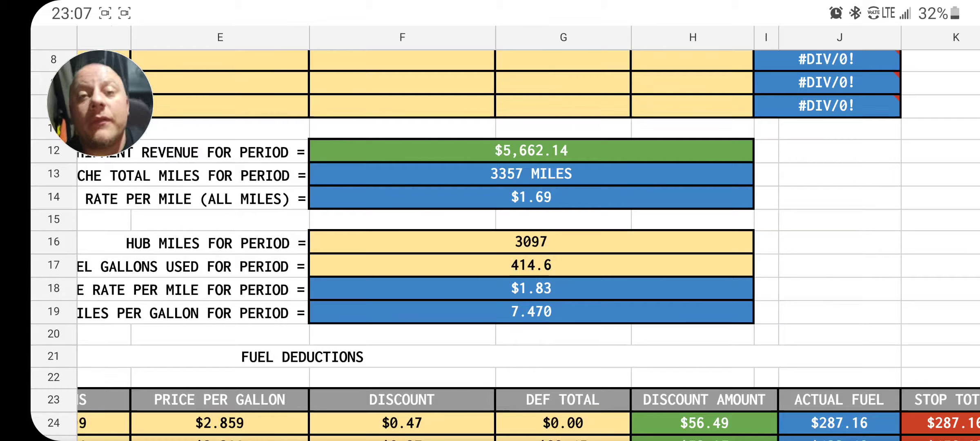
scroll(down, 3)
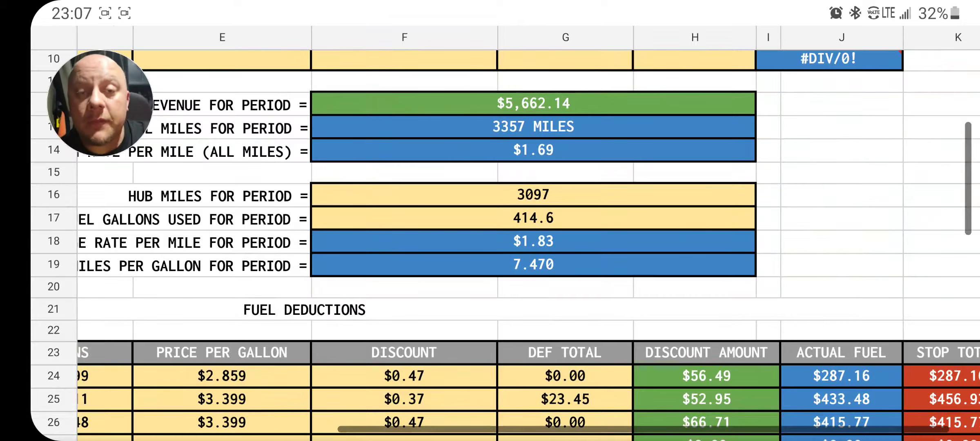
scroll(left, 3)
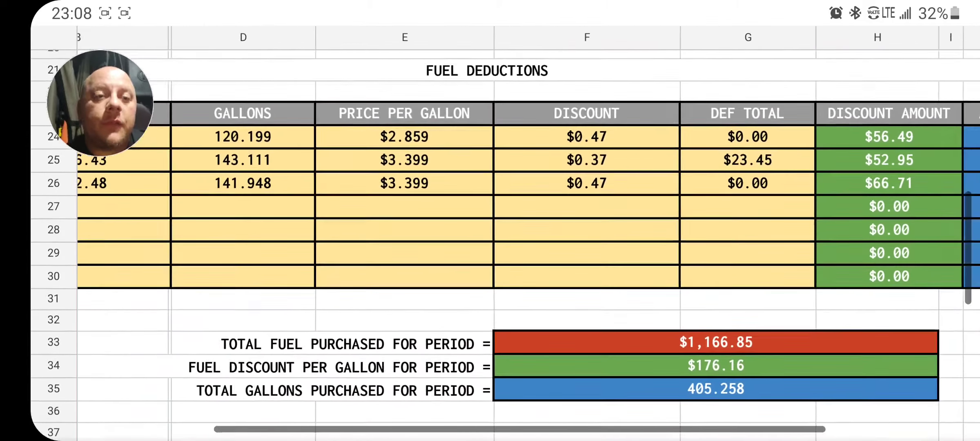
scroll(down, 3)
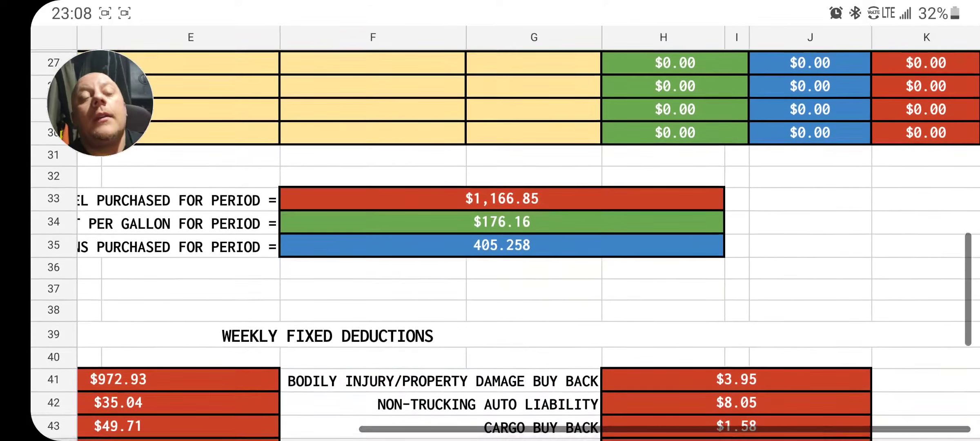
scroll(down, 3)
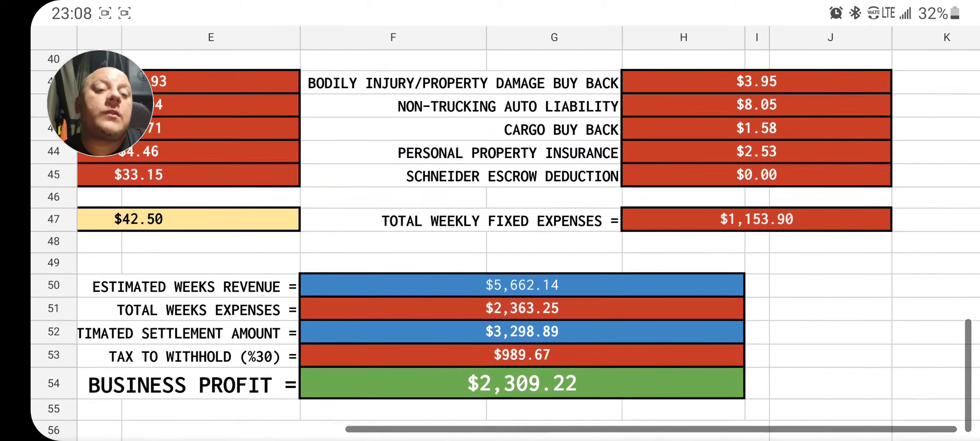
scroll(left, 3)
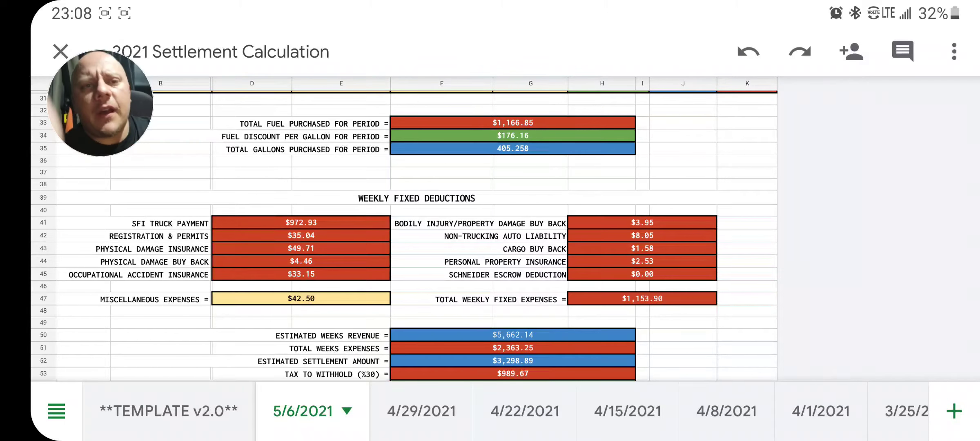
scroll(up, 3)
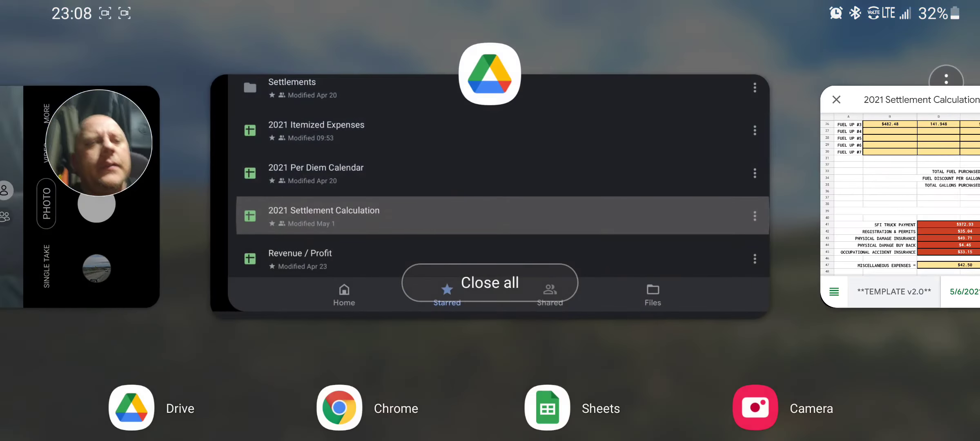
click(900, 207)
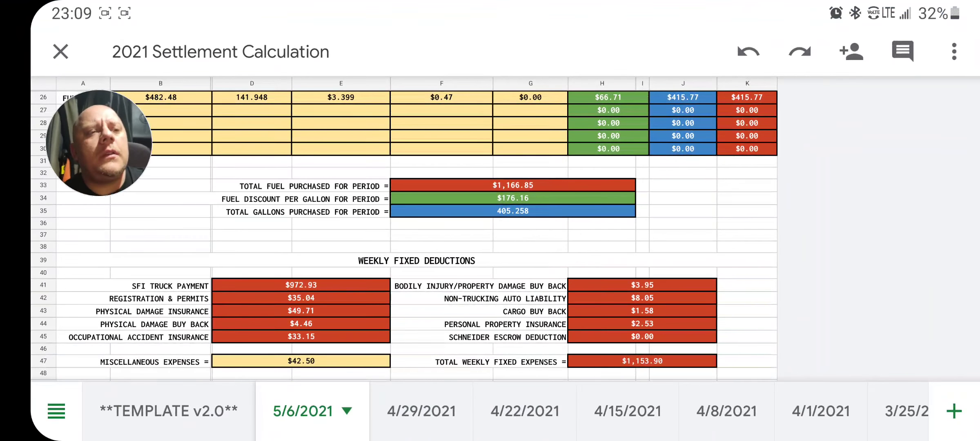